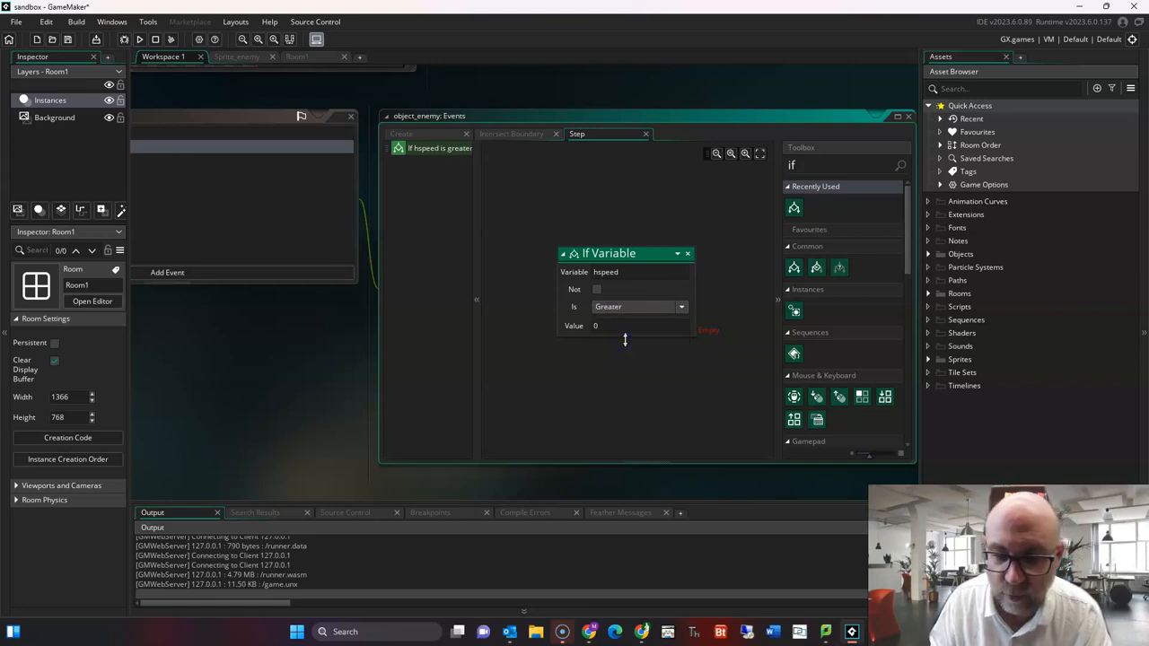
pyautogui.write('instance')
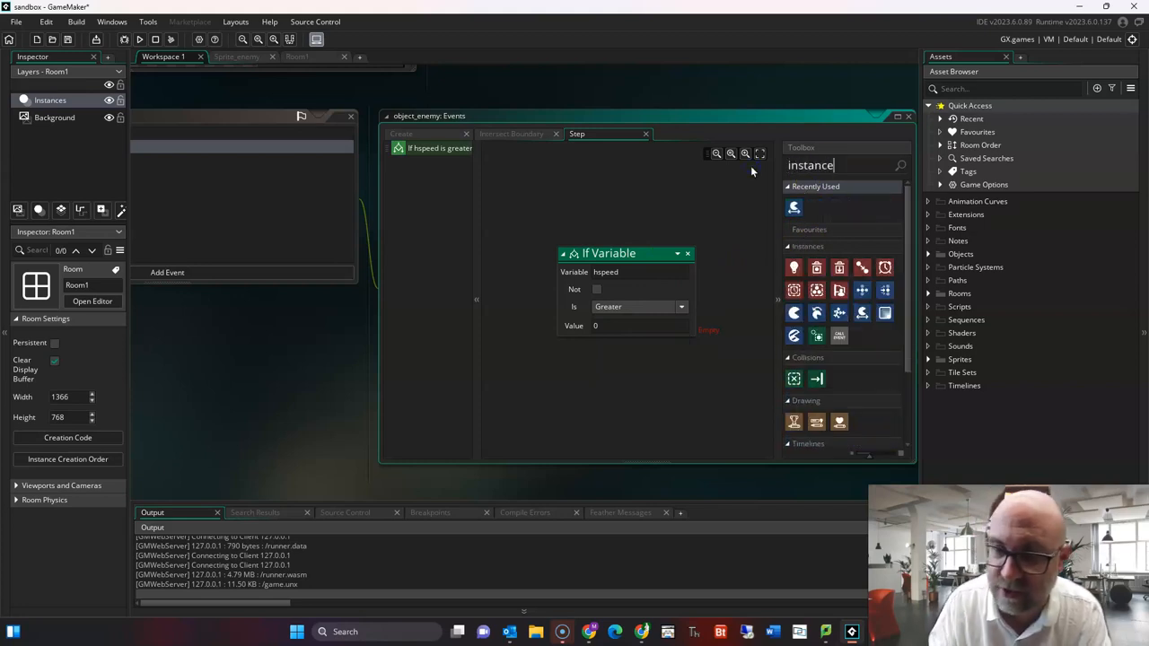